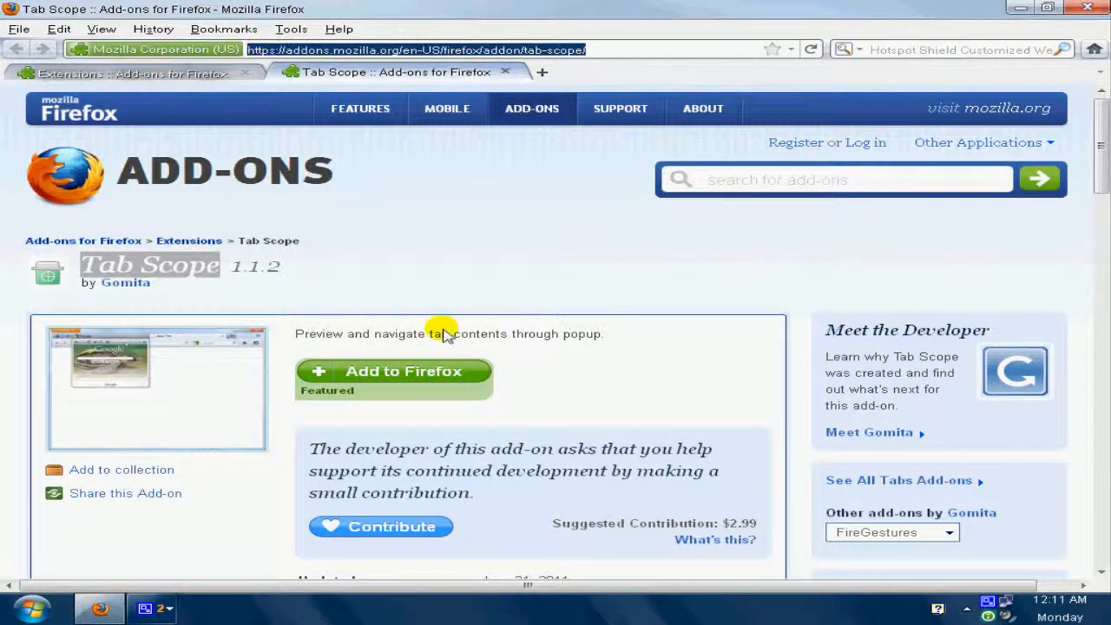
# Step: Add Tab Scope to Firefox from its add-on page, bringing up the Software Installation prompt
pyautogui.click(393, 372)
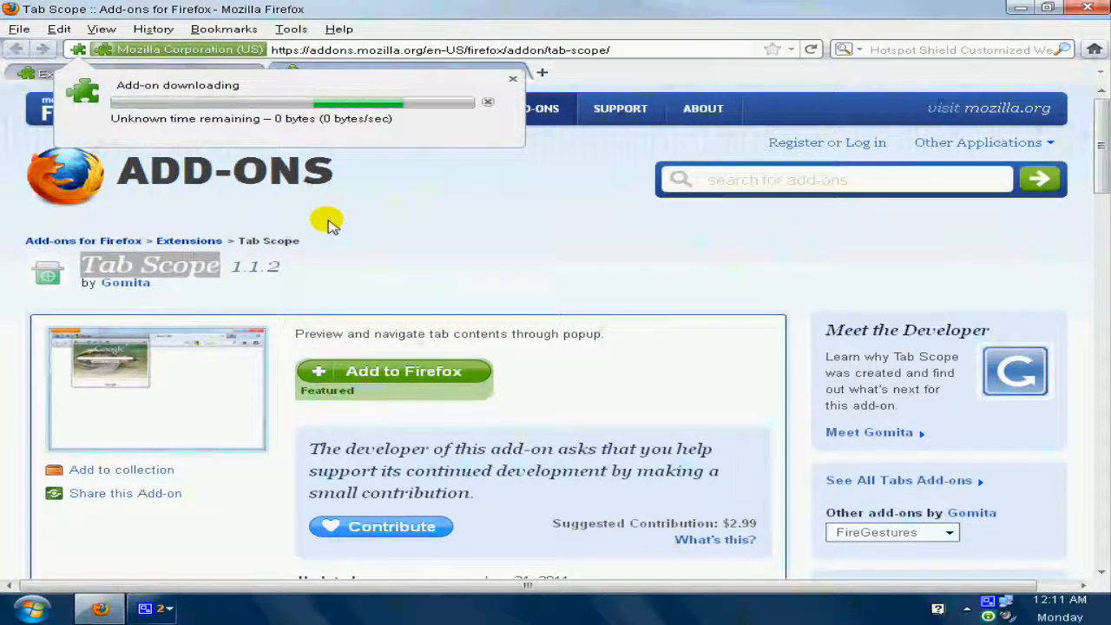
pyautogui.moveTo(392, 191)
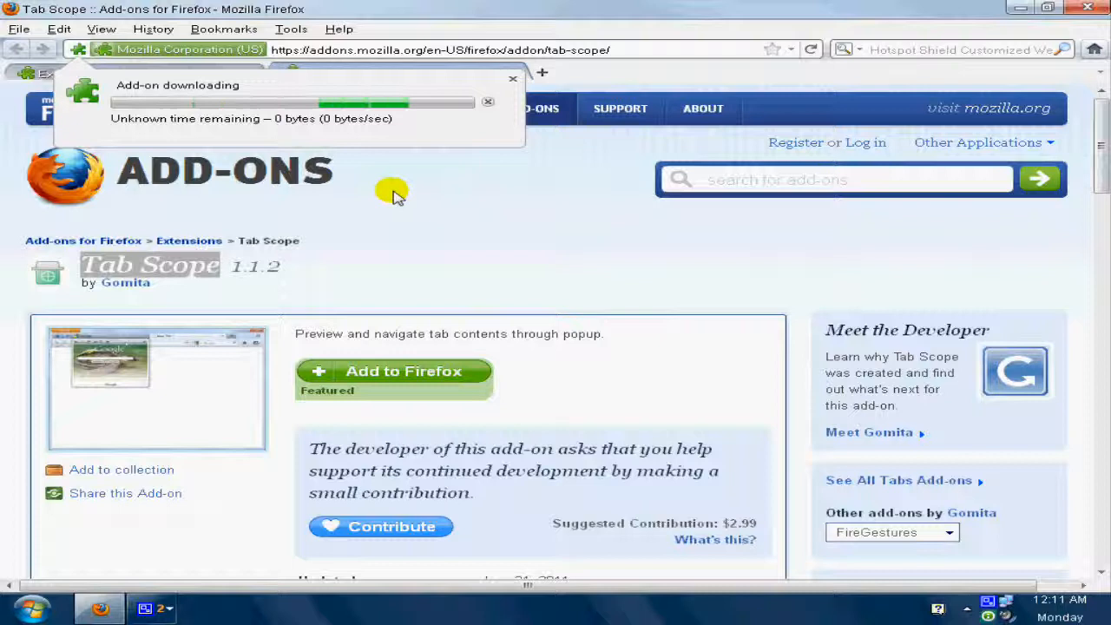
pyautogui.click(394, 372)
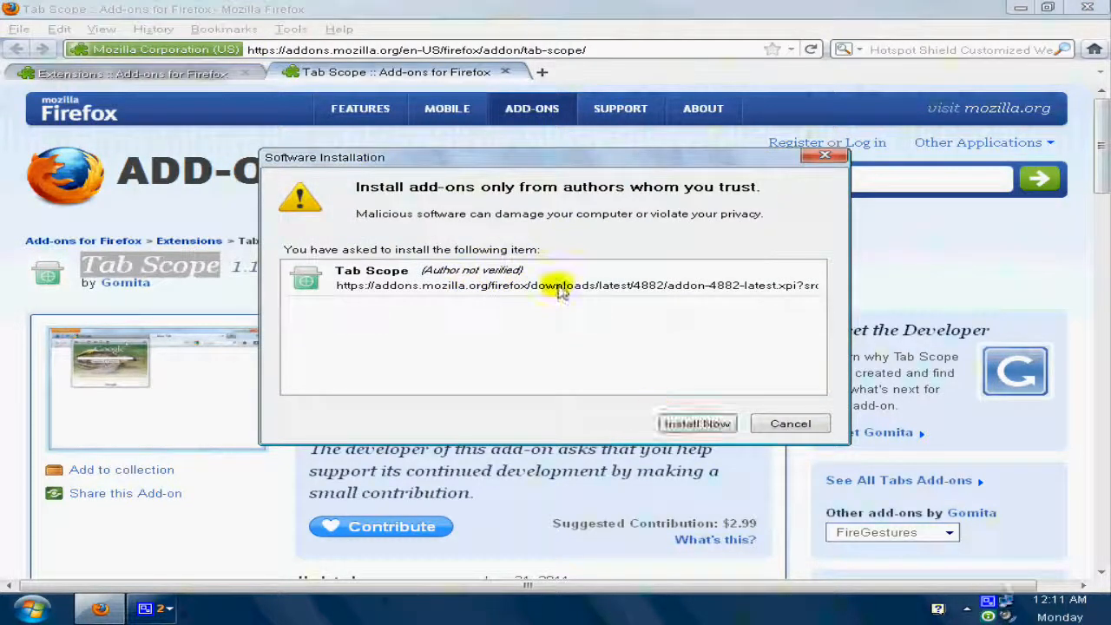
# Step: Confirm Install Now for Tab Scope and restart Firefox to activate it
pyautogui.click(696, 424)
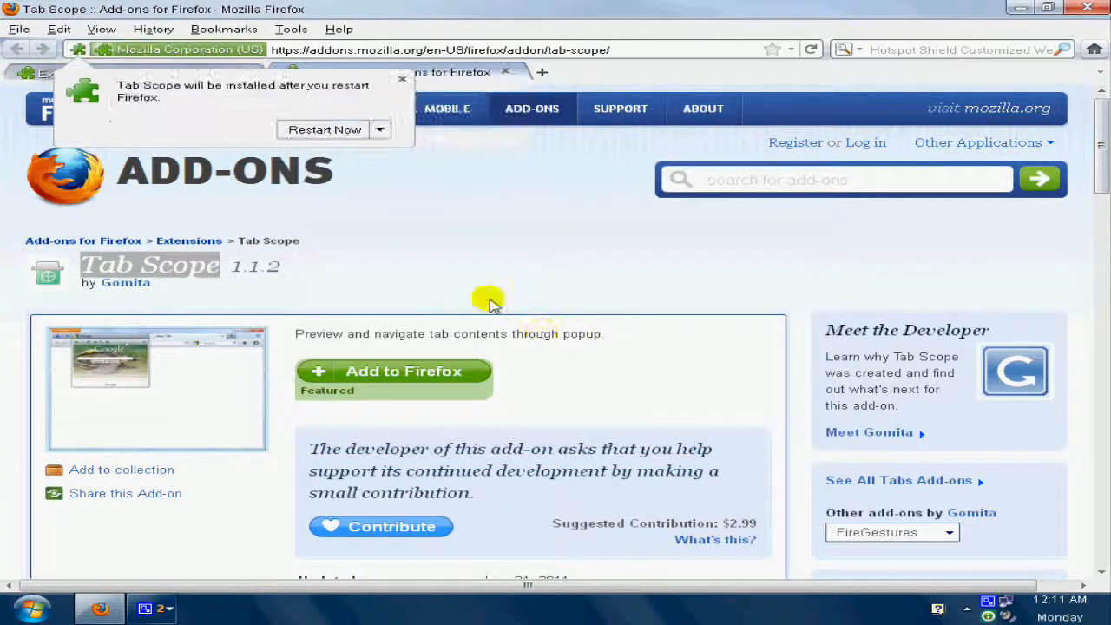
pyautogui.moveTo(325, 139)
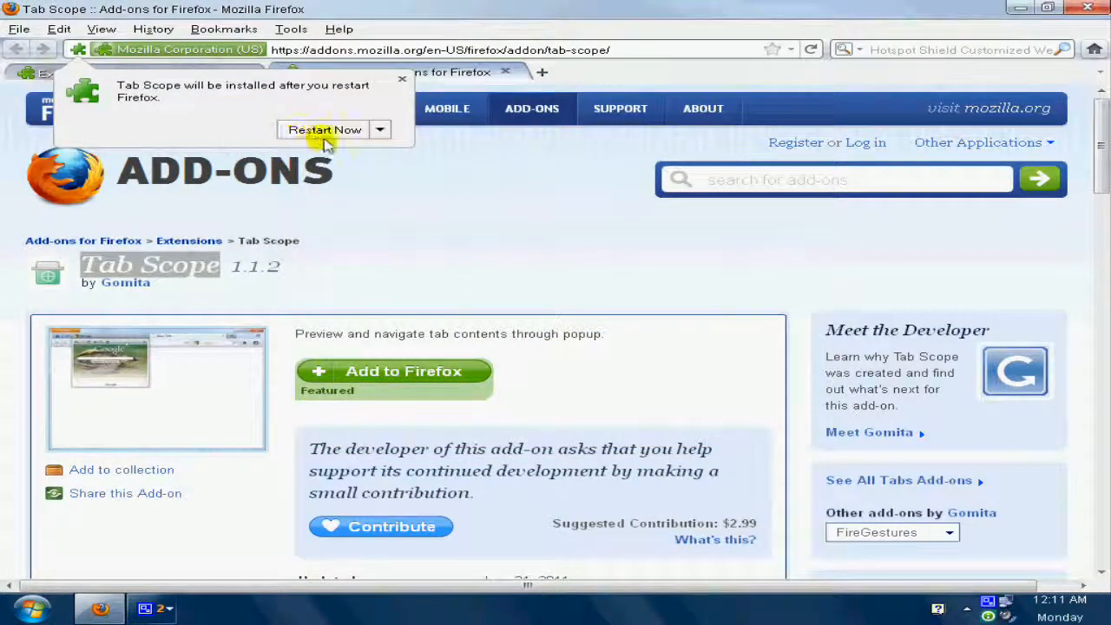
pyautogui.click(325, 128)
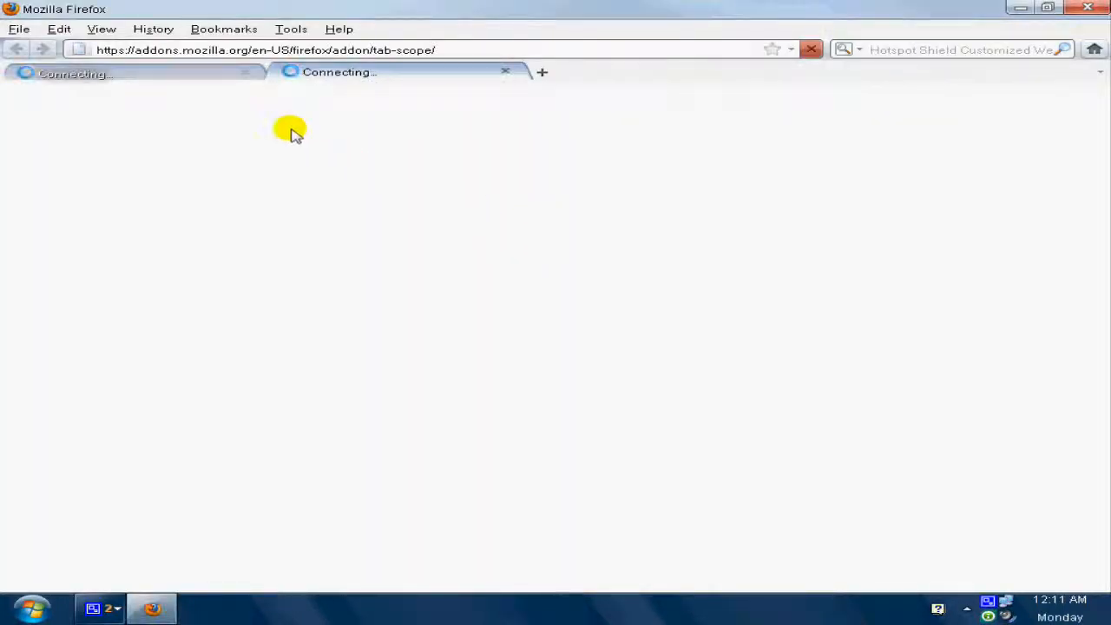
pyautogui.moveTo(364, 122)
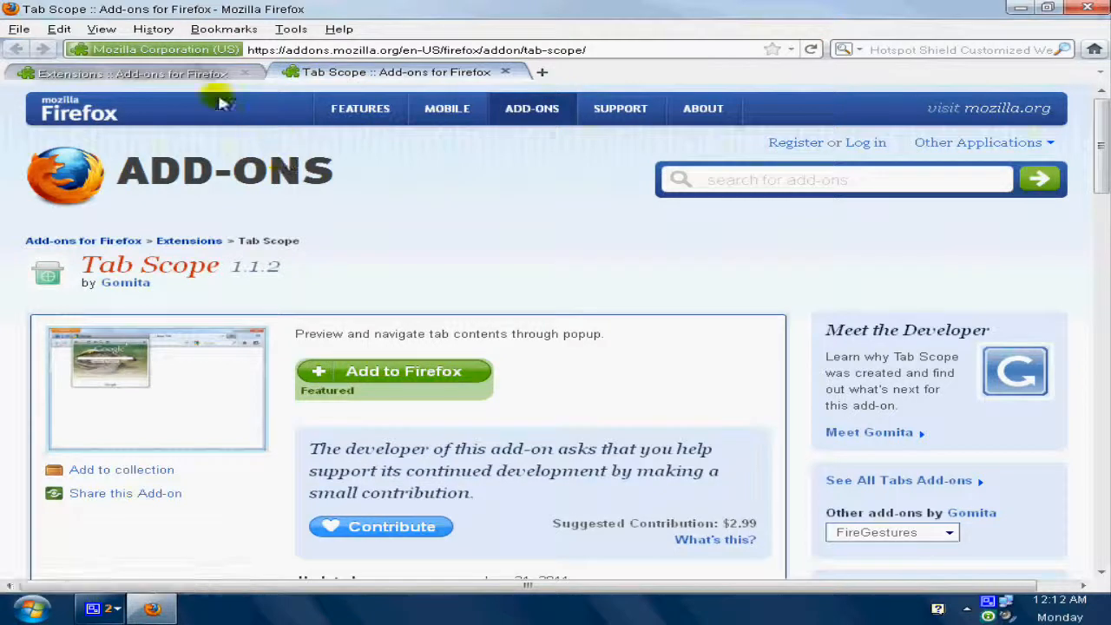
pyautogui.moveTo(204, 73)
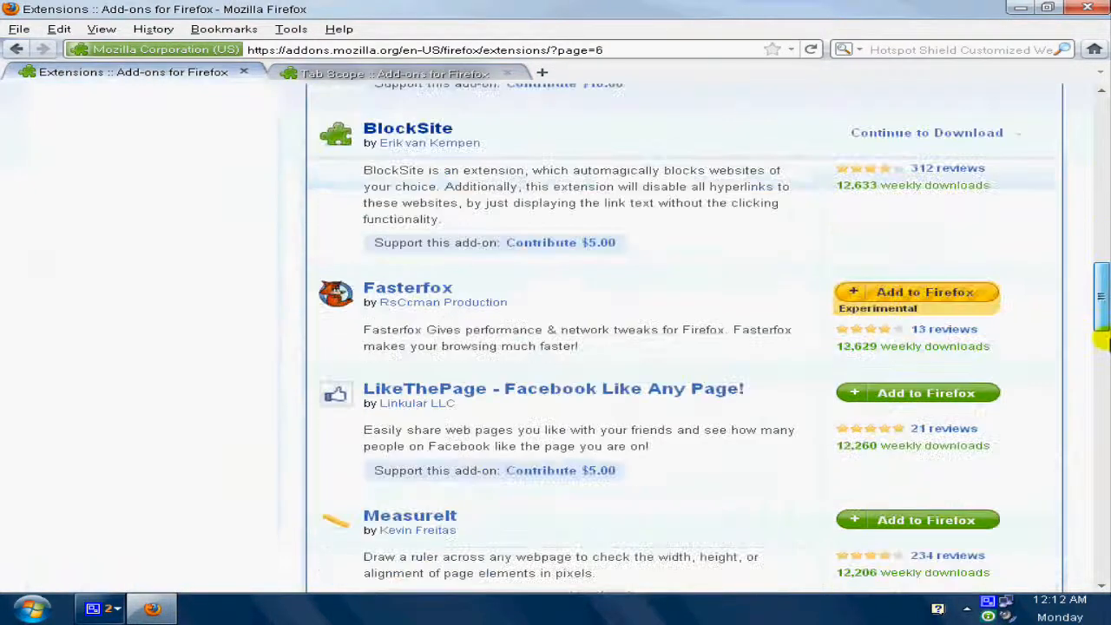
# Step: Preview and switch to the Extensions listing tab, then minimize Firefox to the desktop
pyautogui.click(391, 73)
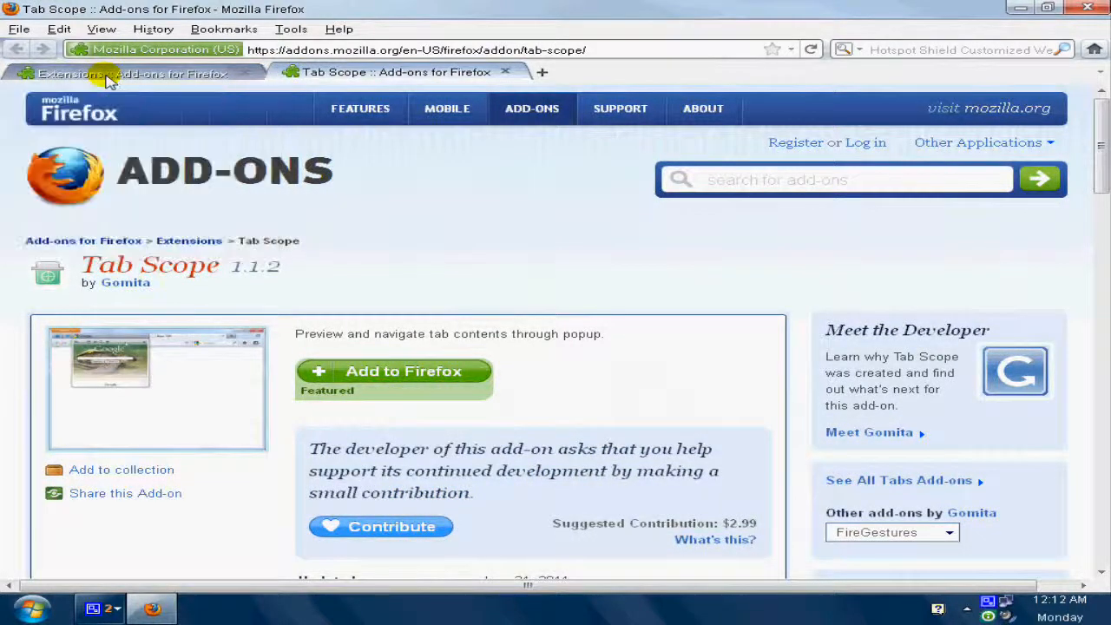
pyautogui.click(125, 73)
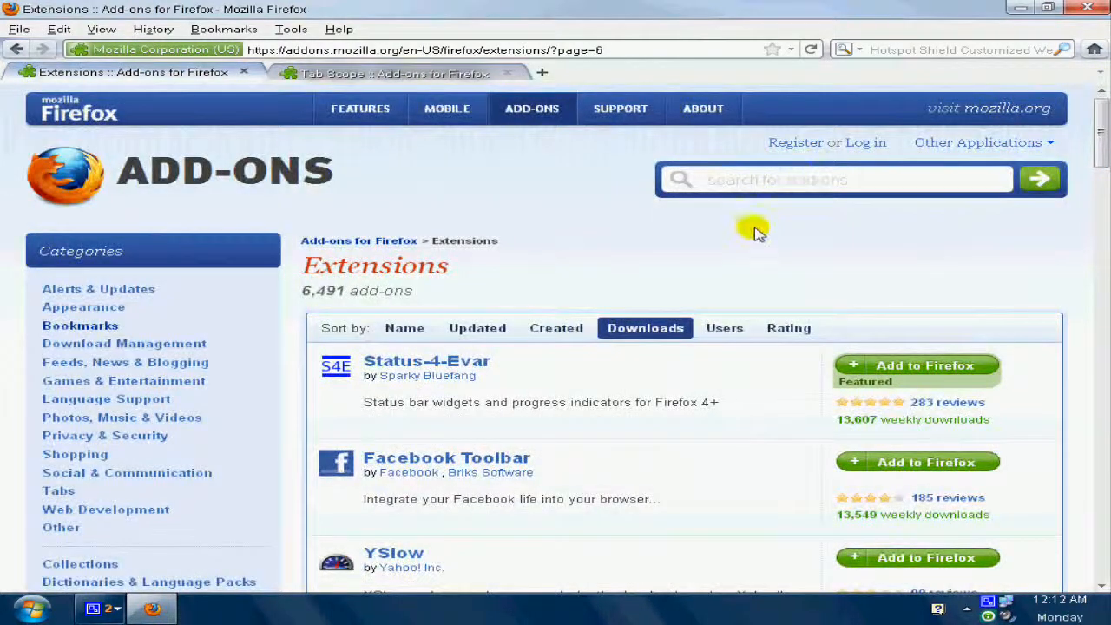
pyautogui.moveTo(716, 222)
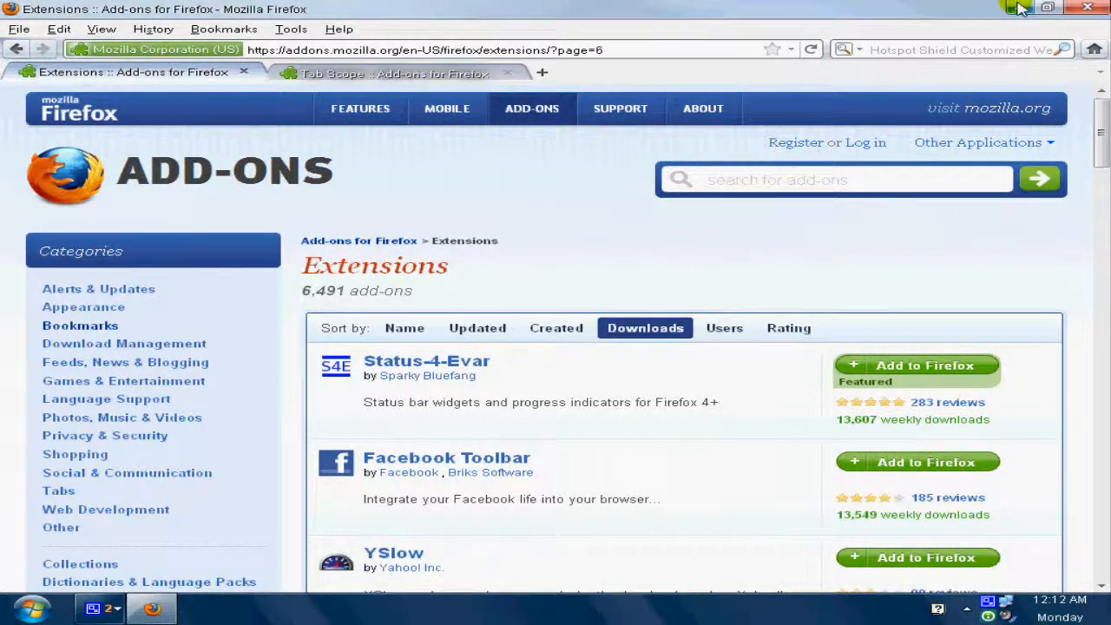
pyautogui.moveTo(1021, 8)
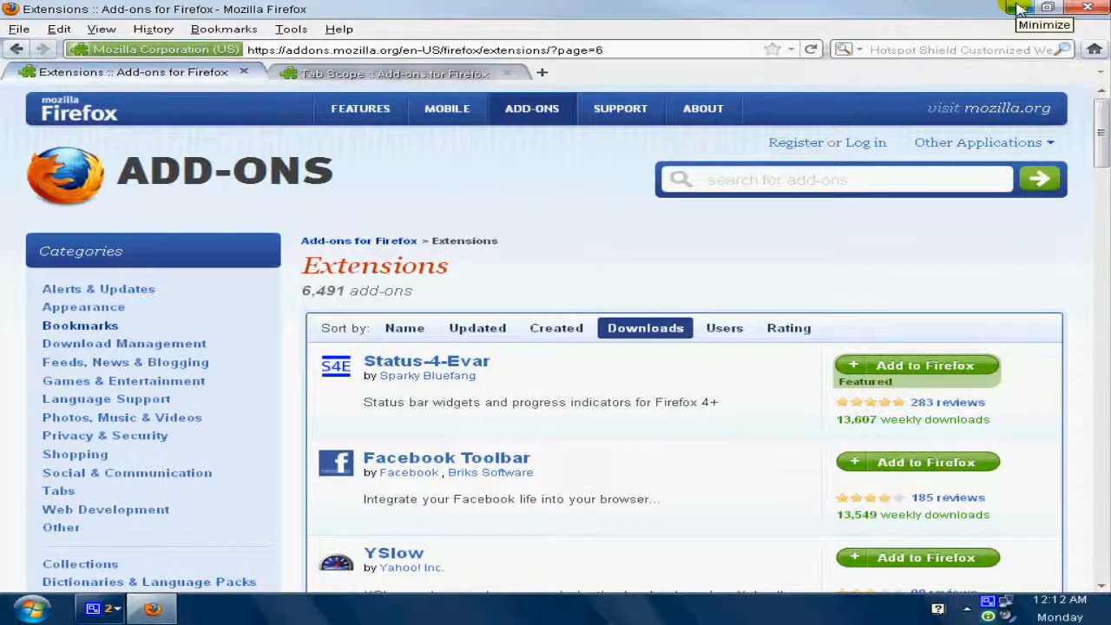
pyautogui.click(1049, 7)
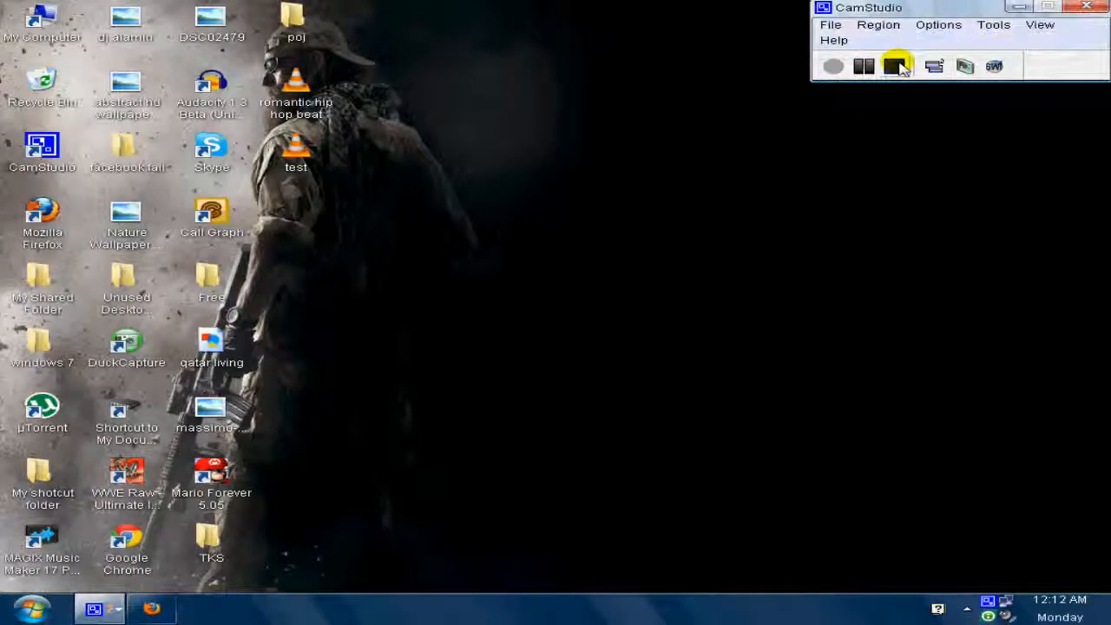